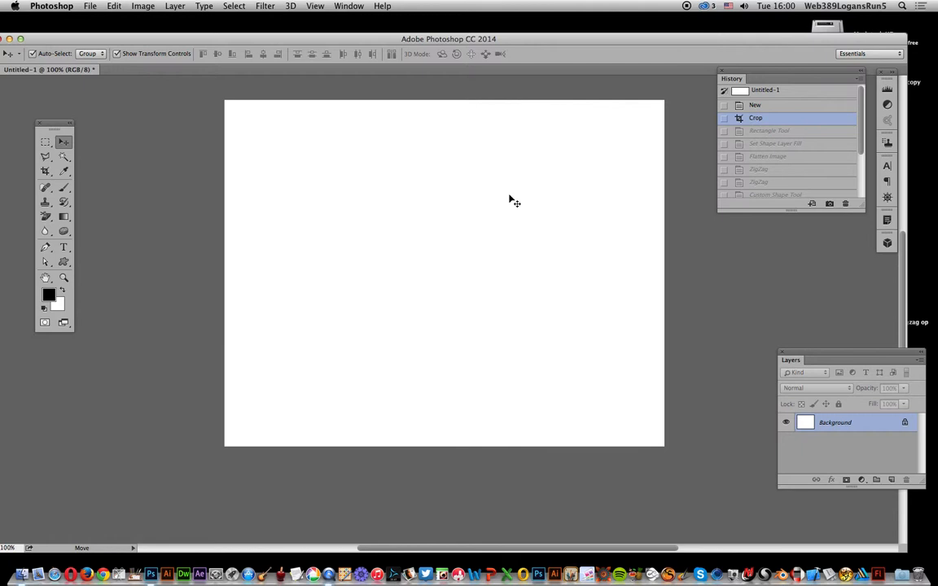
mouse_move(560, 187)
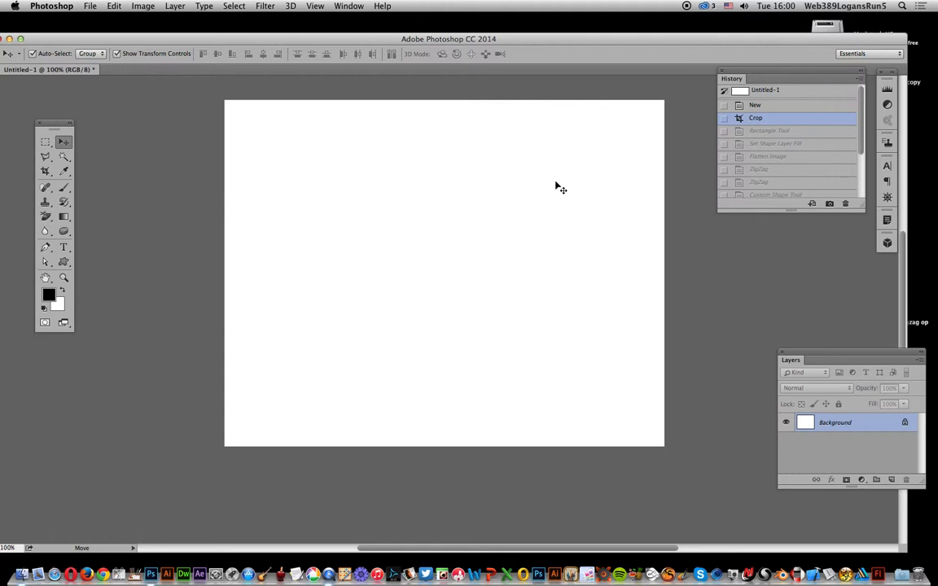
mouse_move(97, 279)
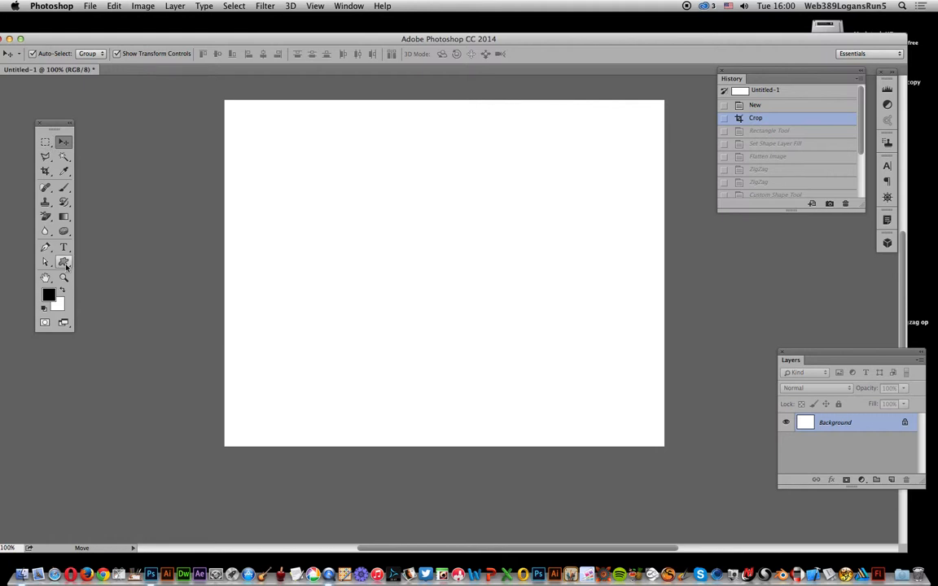
- Draw a rectangle covering the whole canvas with the Rectangle tool
left_click(63, 261)
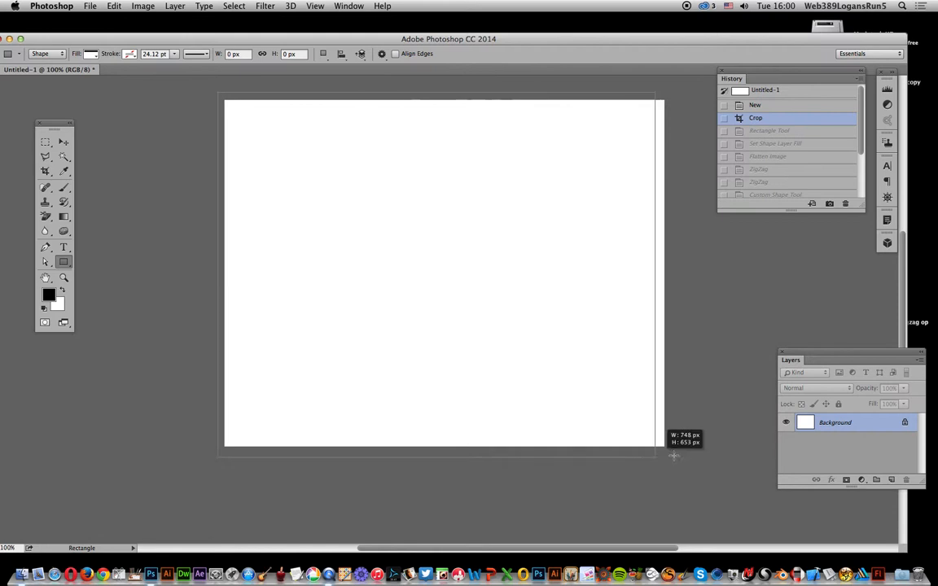
left_click_drag(225, 100, 664, 446)
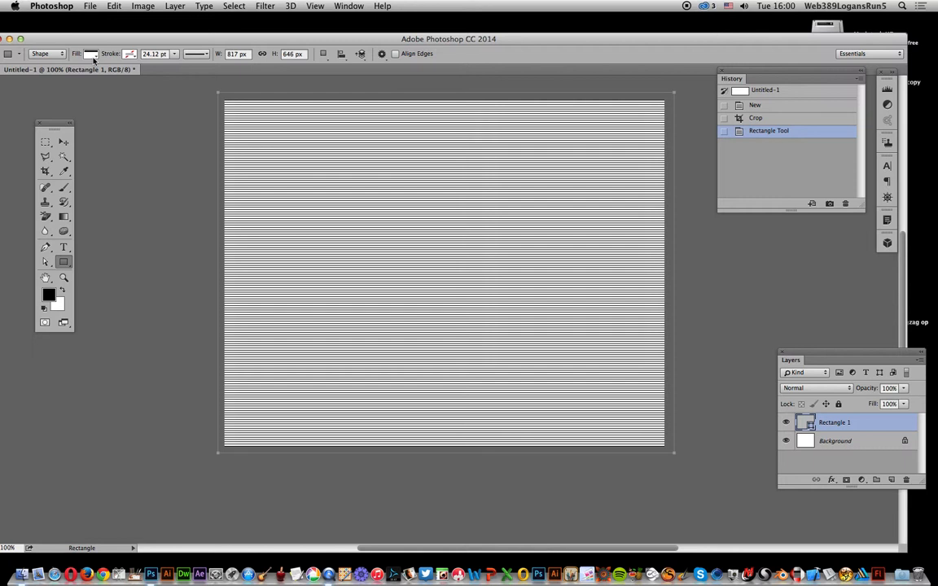
left_click(90, 53)
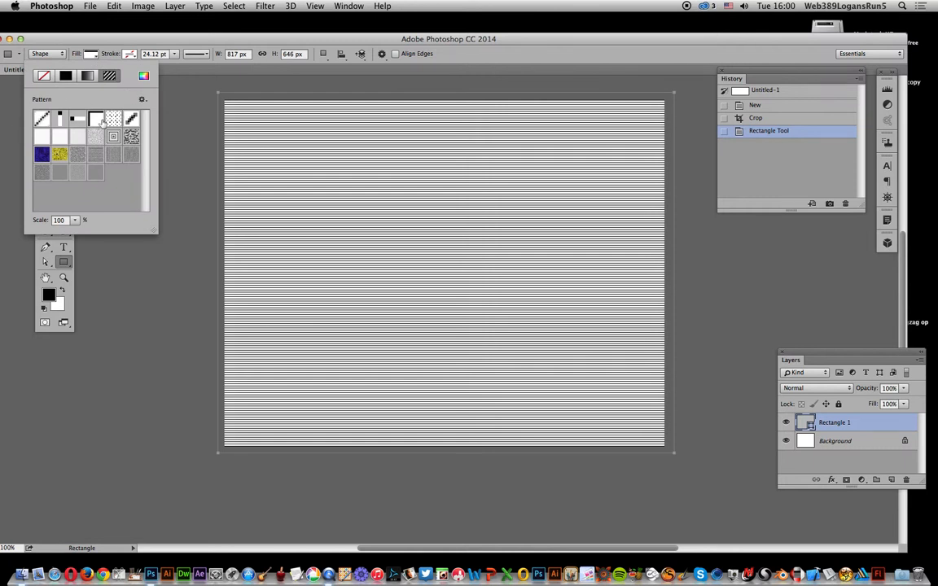
mouse_move(429, 157)
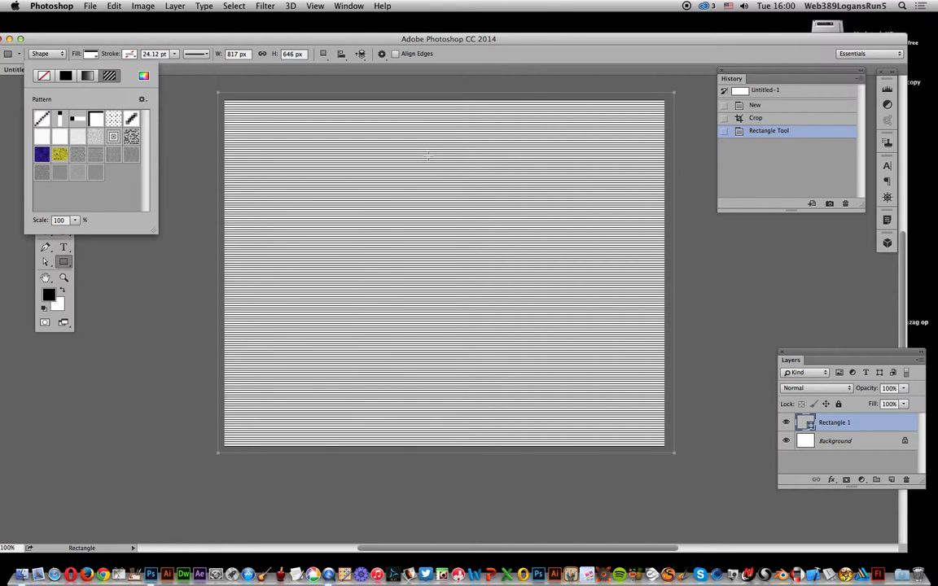
mouse_move(105, 159)
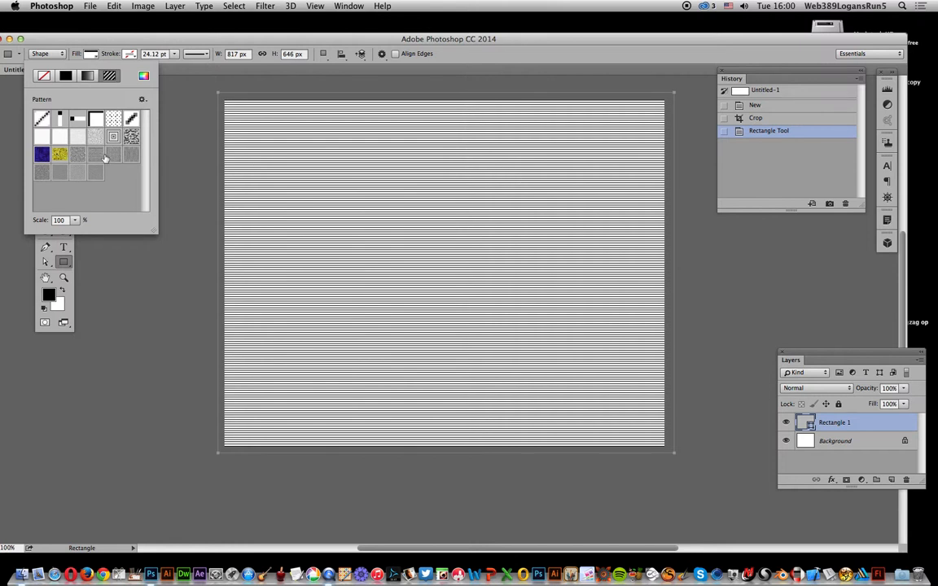
- Fill the rectangle with the vertical-stripe pattern scaled up to about 279%
left_click(59, 119)
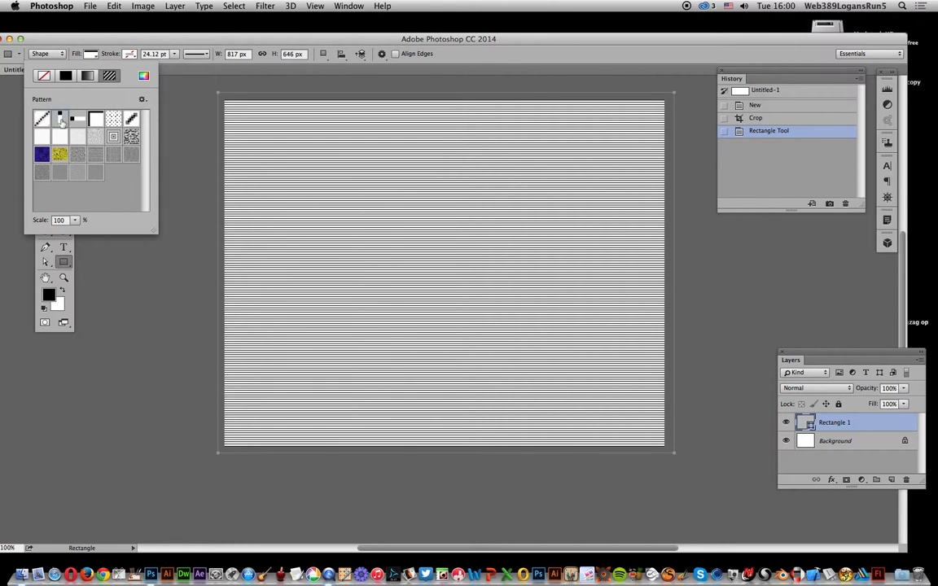
left_click(78, 119)
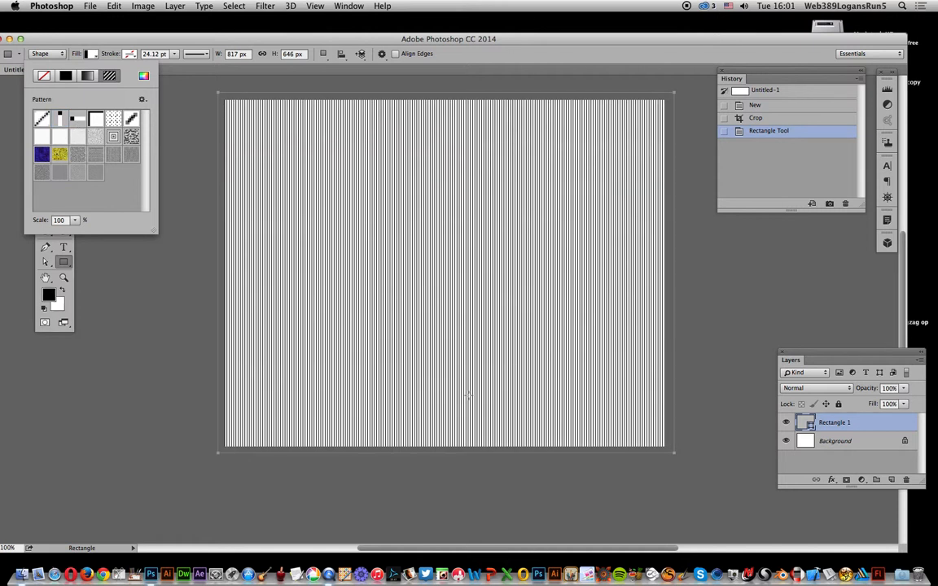
left_click(74, 219)
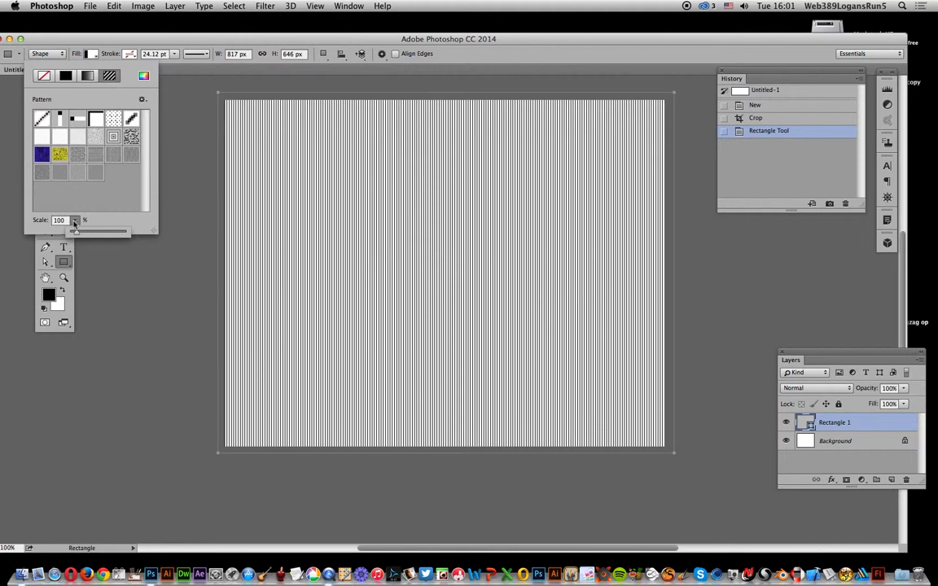
left_click_drag(74, 232, 87, 232)
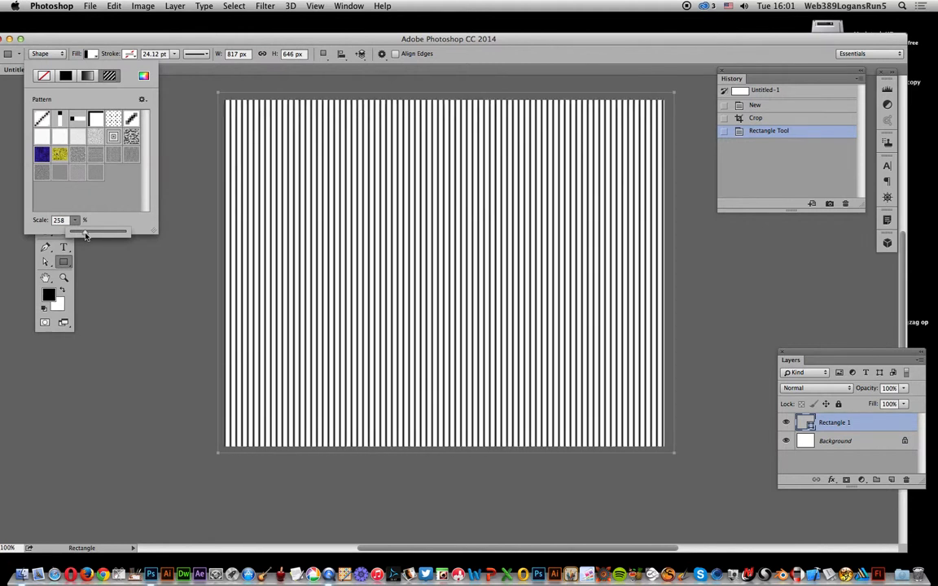
left_click_drag(85, 233, 98, 233)
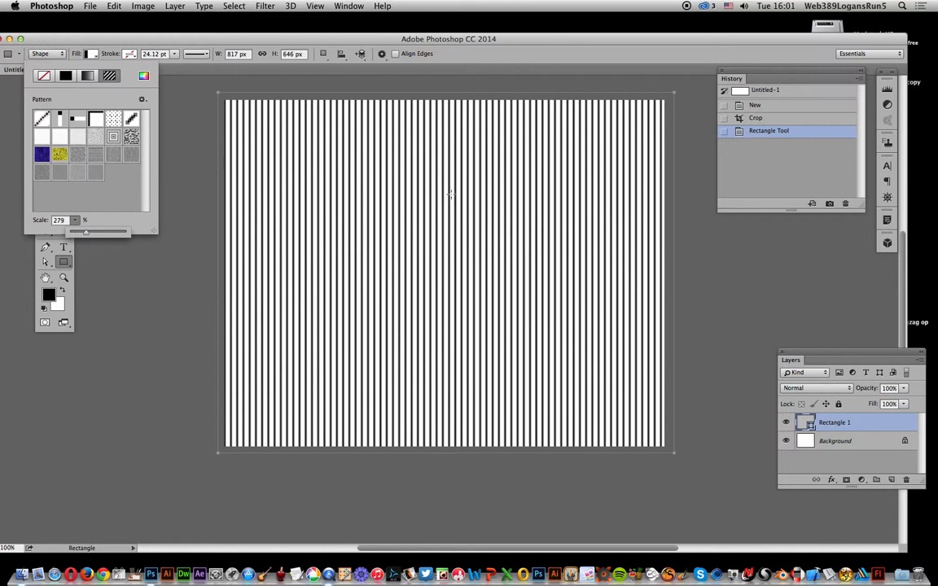
left_click(174, 6)
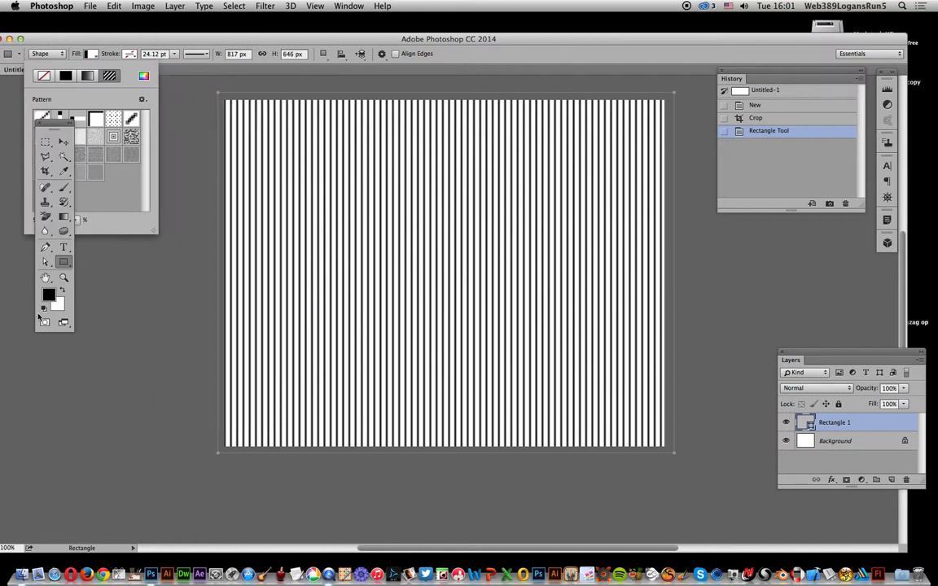
- Flatten the image so the striped rectangle merges into the Background layer
left_click(174, 6)
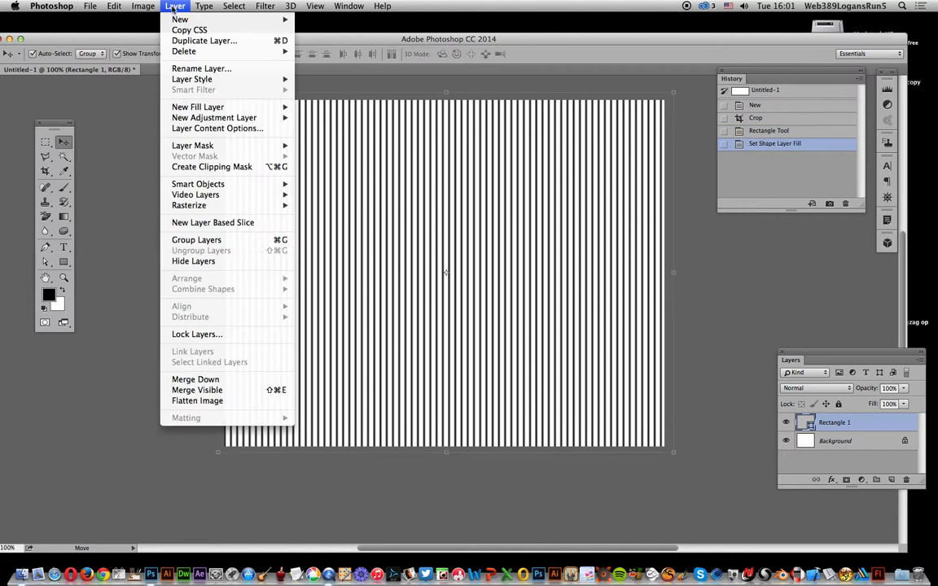
left_click(197, 400)
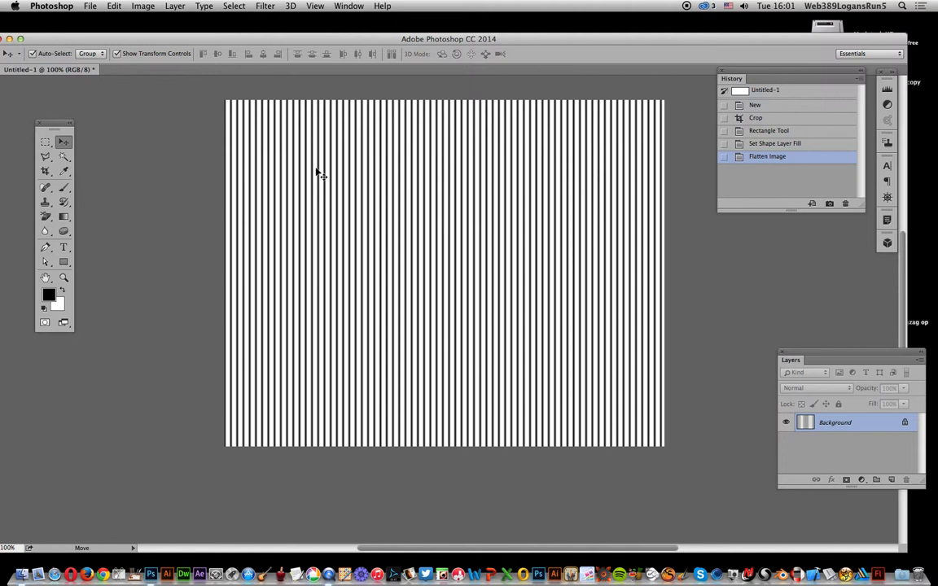
left_click(263, 6)
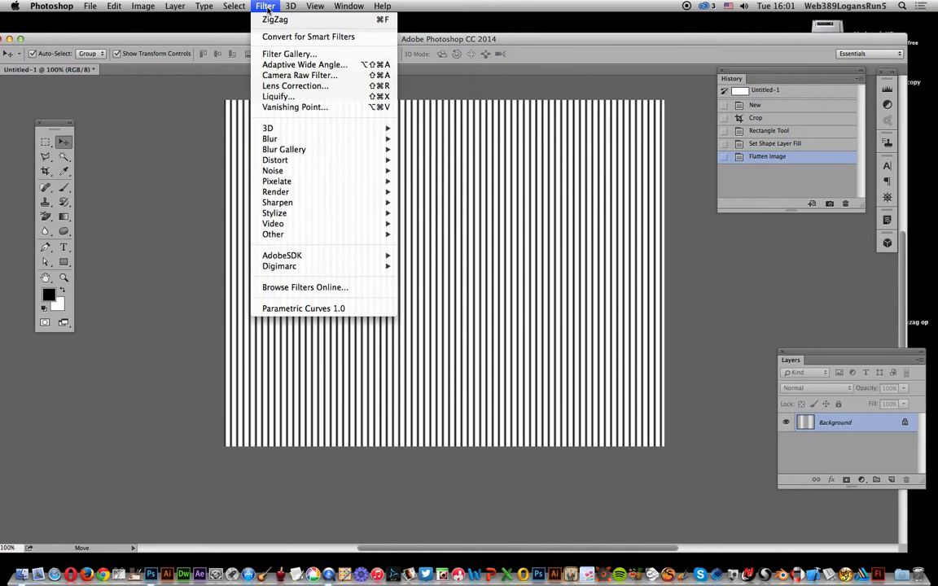
mouse_move(275, 160)
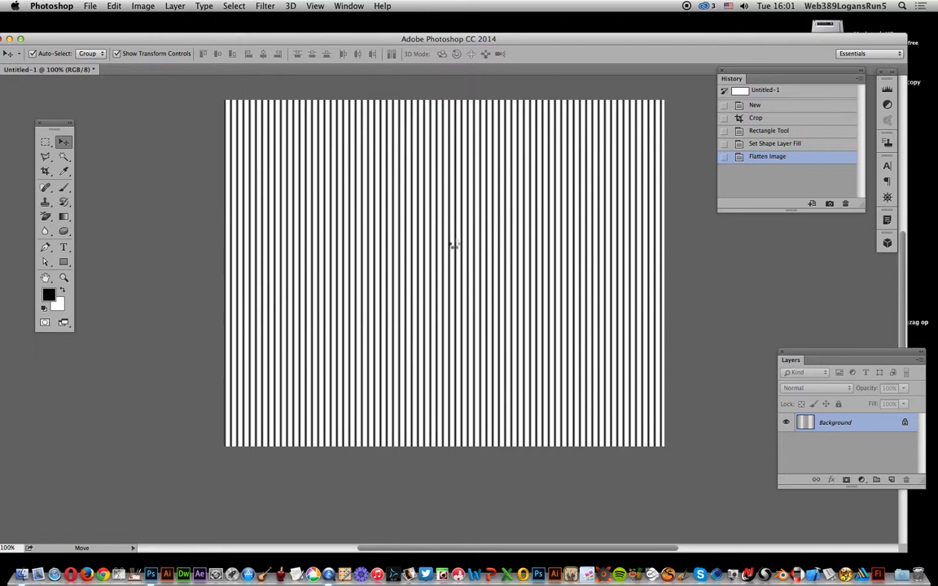
- Apply a ZigZag distortion (Amount 13, Ridges 3, Around Center) to ripple the stripes
left_click(264, 6)
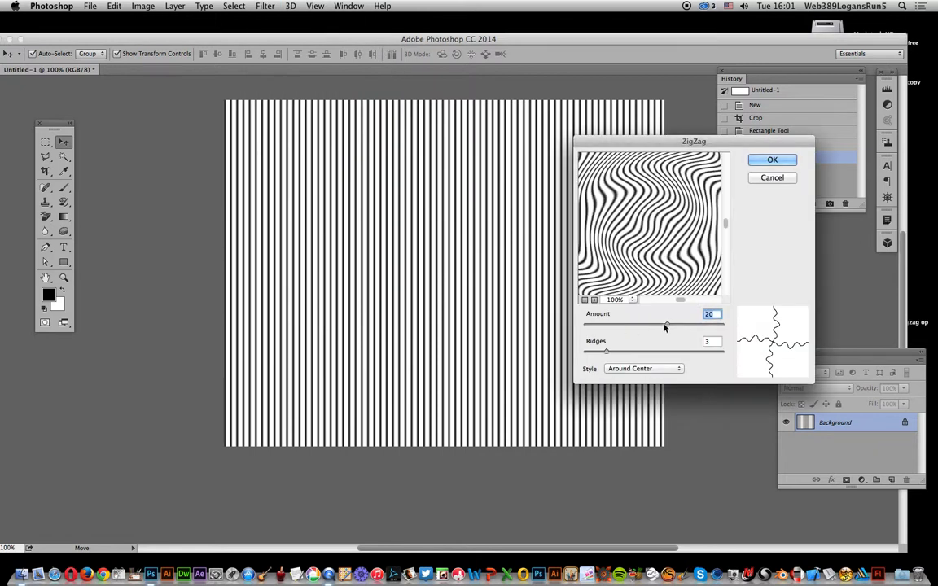
left_click_drag(680, 324, 661, 324)
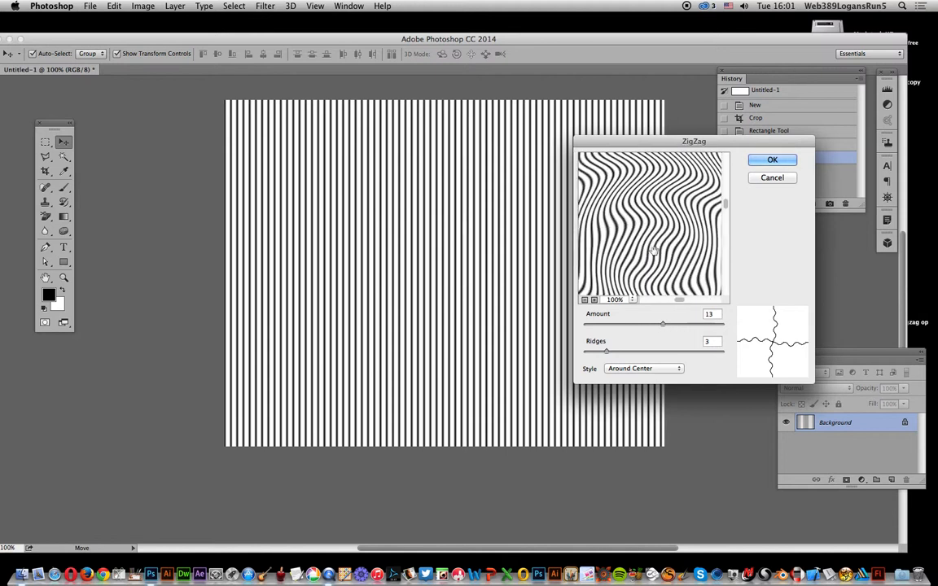
left_click(584, 300)
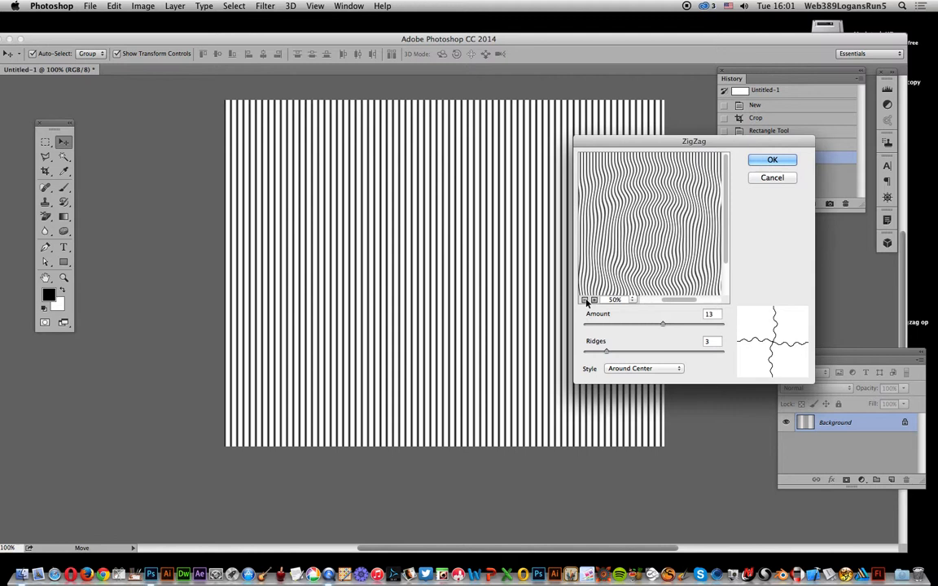
left_click(584, 300)
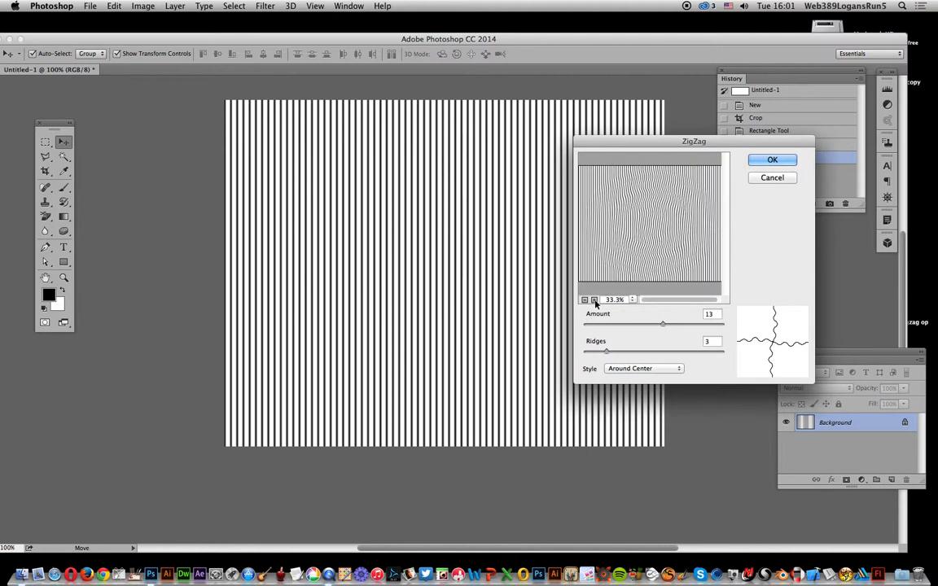
left_click(772, 158)
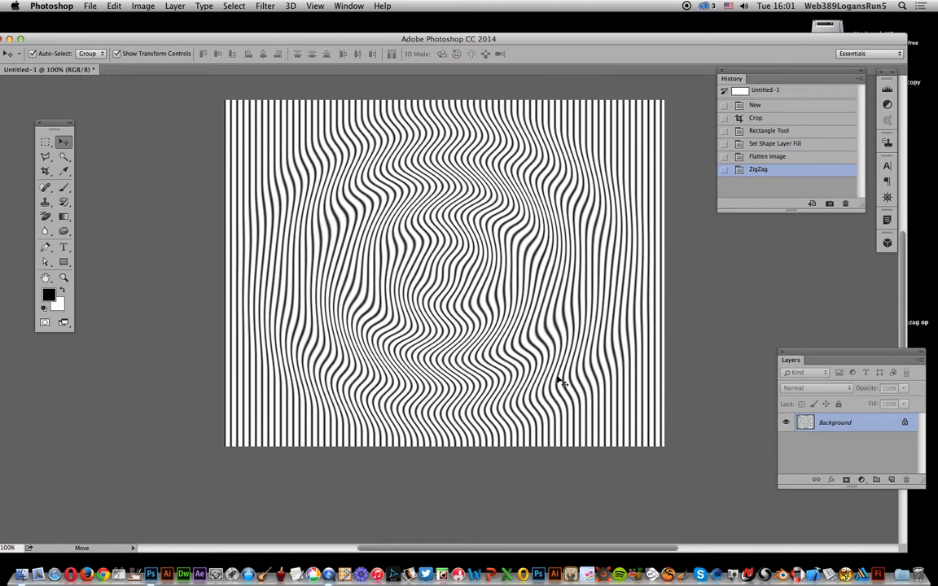
mouse_move(495, 140)
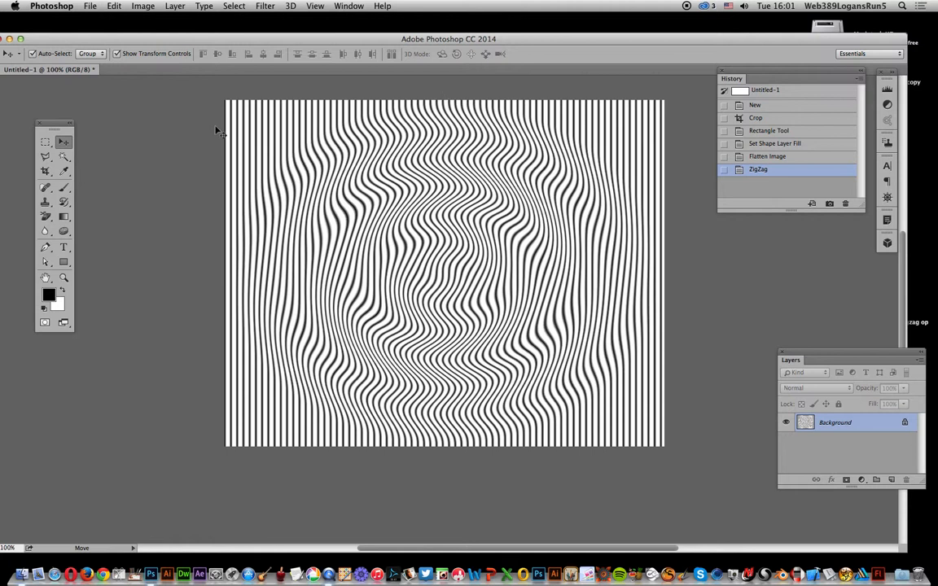
mouse_move(252, 132)
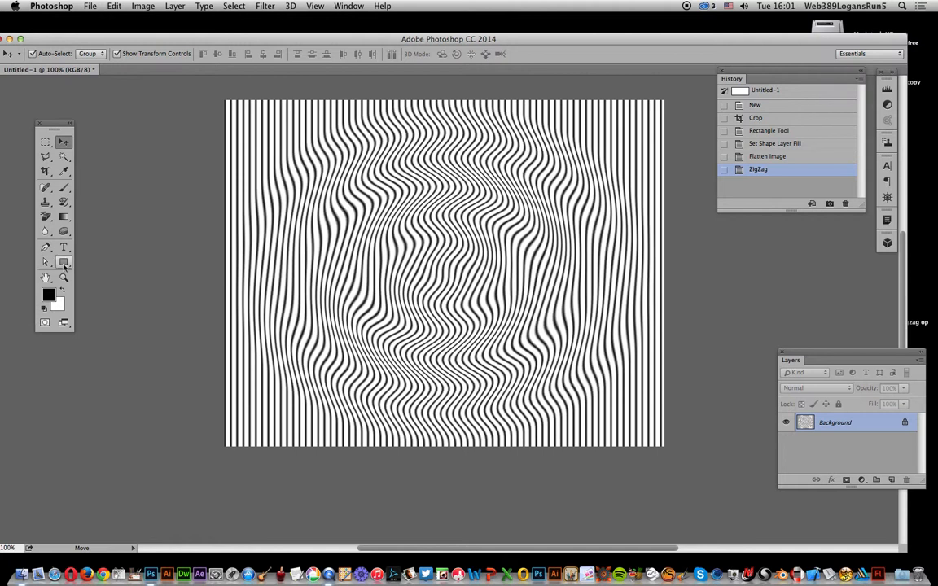
- Draw a cat-silhouette custom shape and fill it with a horizontal stripe pattern
left_click(63, 261)
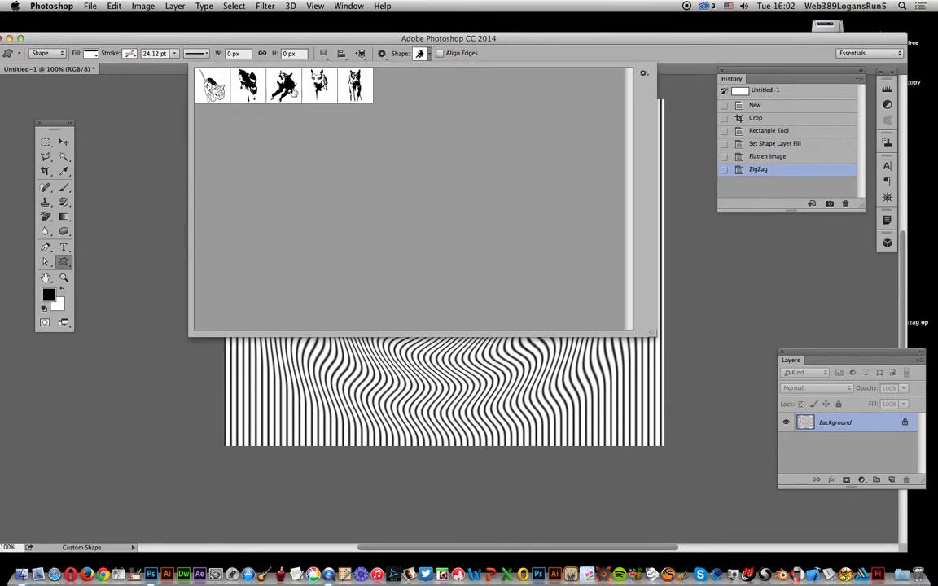
left_click(283, 86)
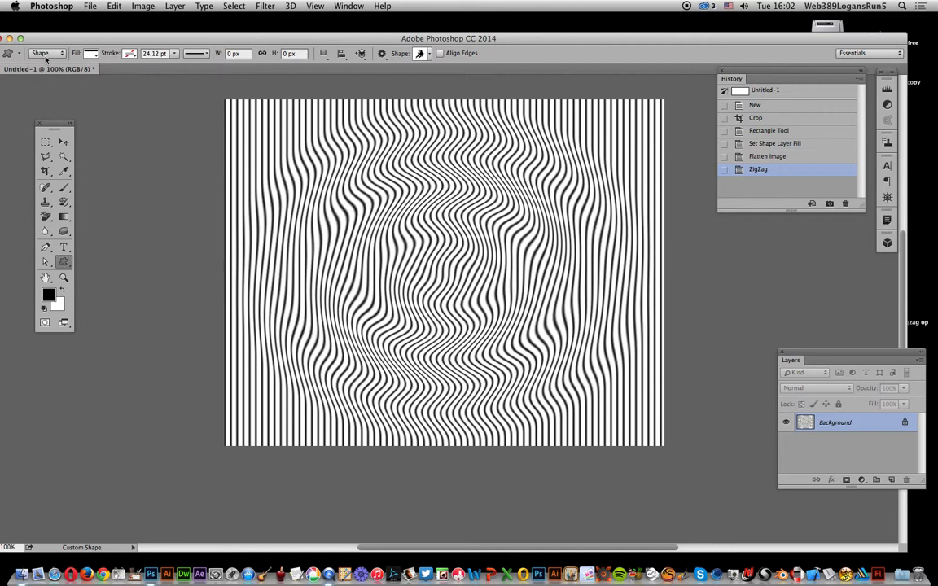
left_click(91, 52)
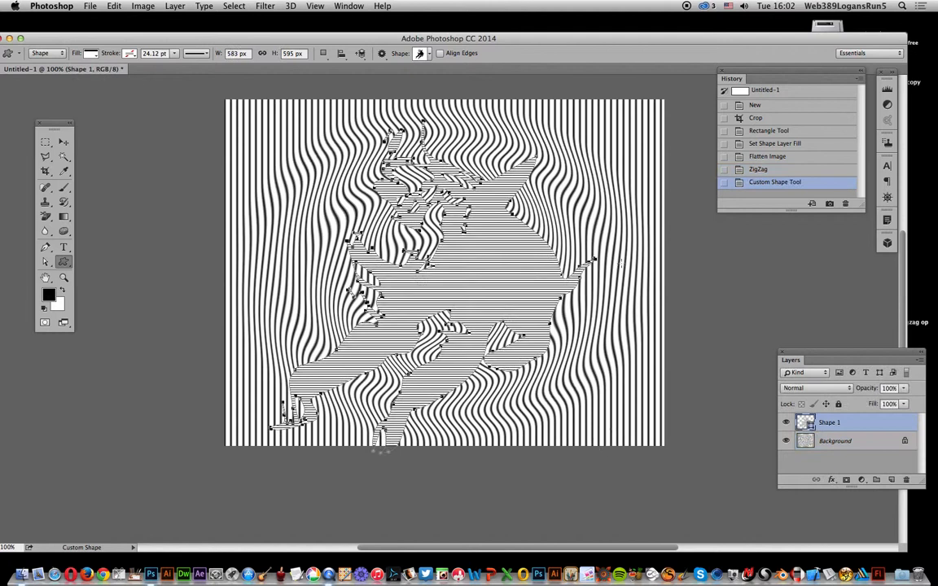
mouse_move(7, 266)
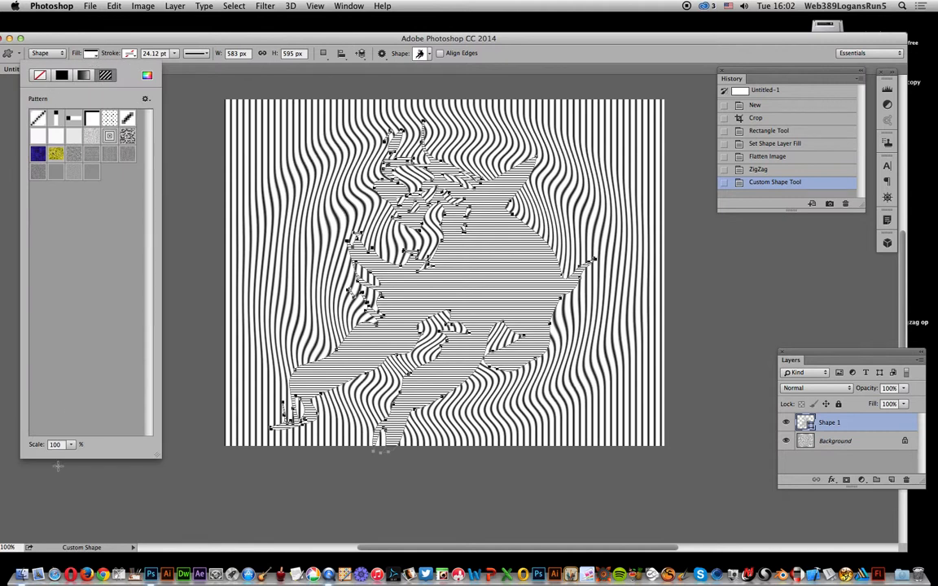
left_click_drag(69, 454, 98, 454)
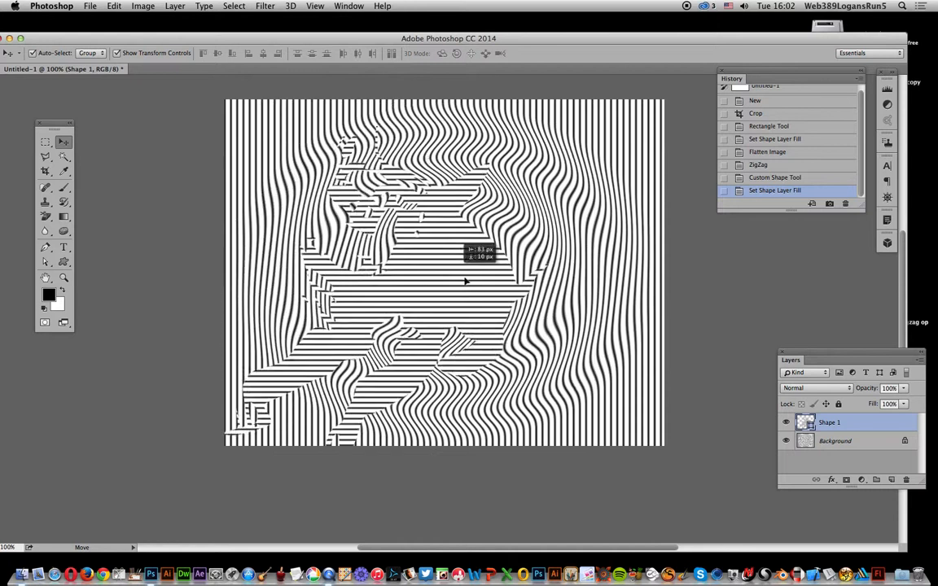
- Move the striped cat shape into place on the canvas
left_click_drag(467, 281, 468, 267)
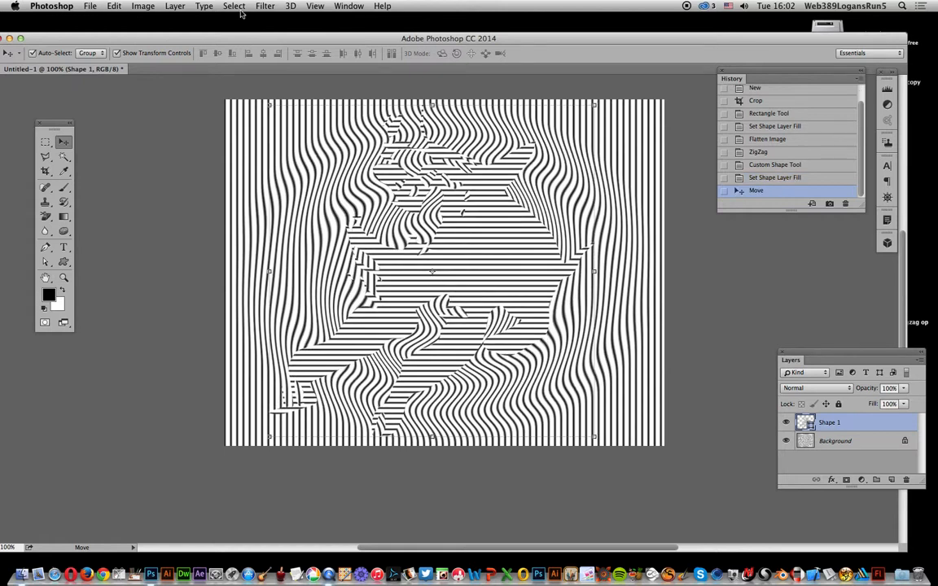
left_click(265, 6)
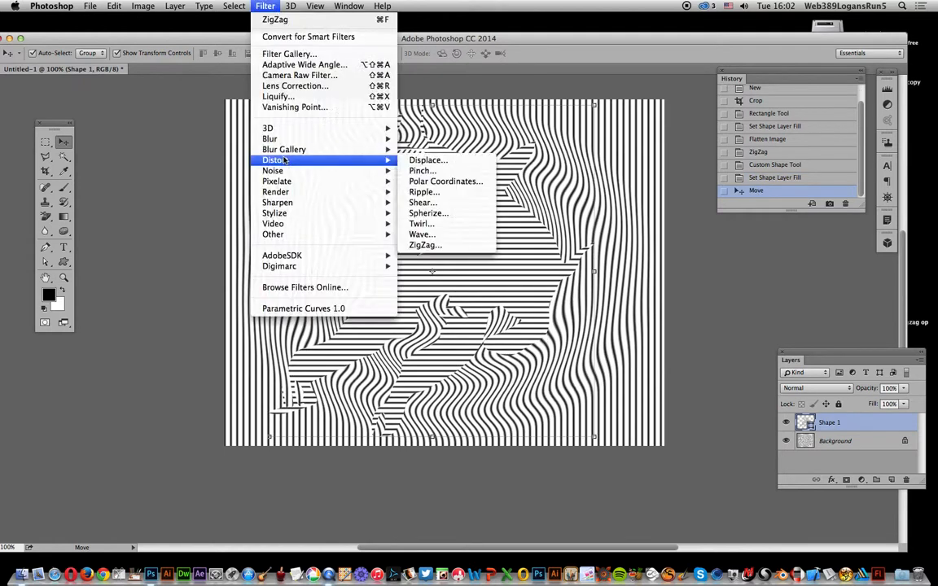
mouse_move(424, 245)
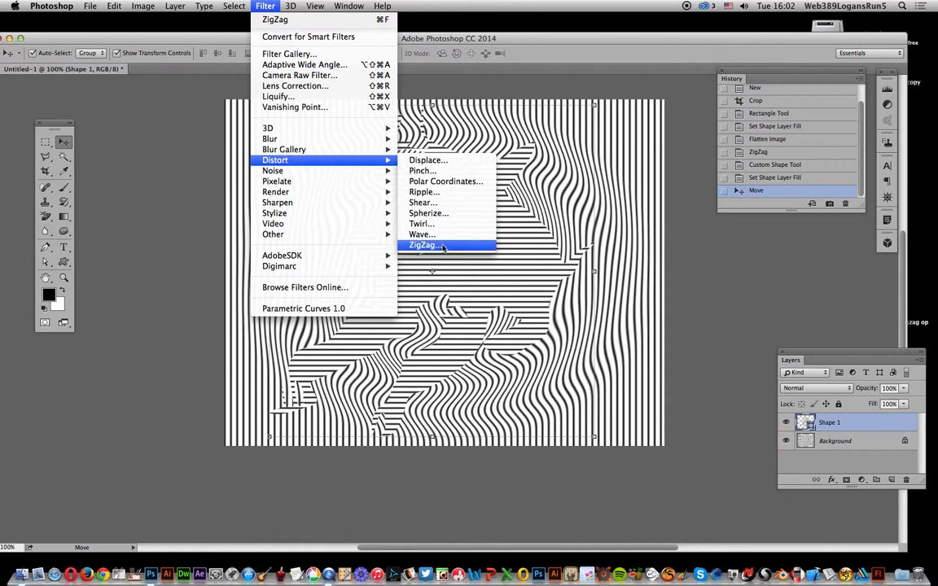
- Convert the cat to a smart object and apply ZigZag with Amount about -19
left_click(425, 245)
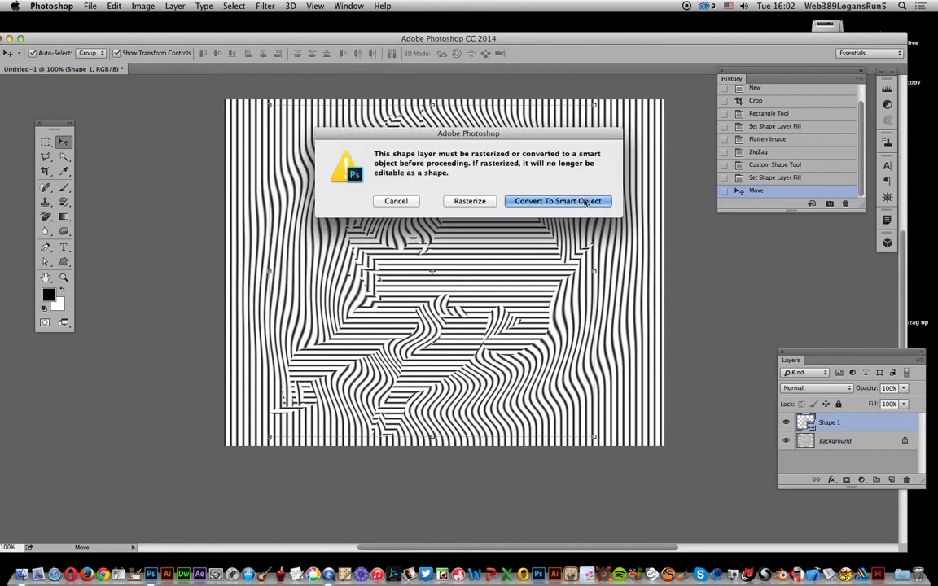
left_click(558, 201)
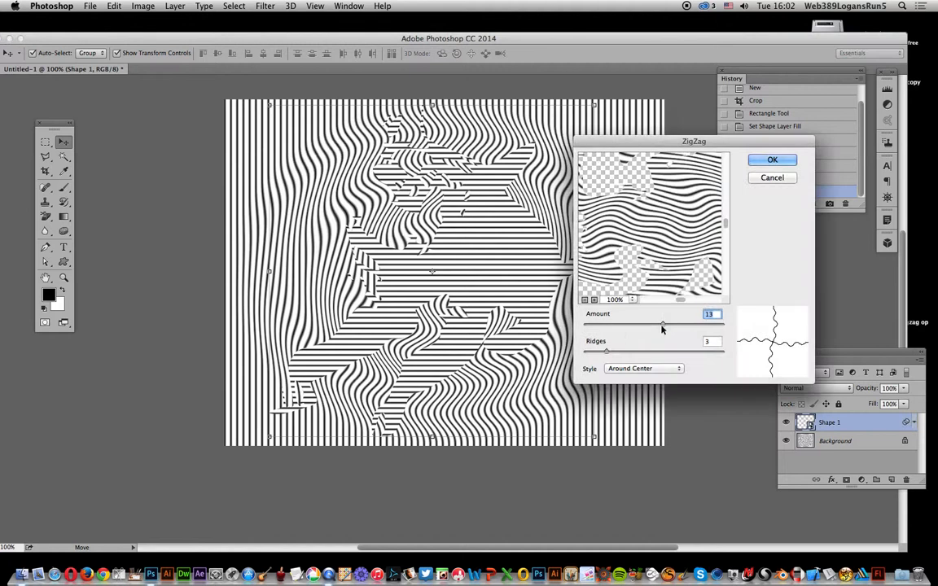
left_click_drag(662, 325, 669, 325)
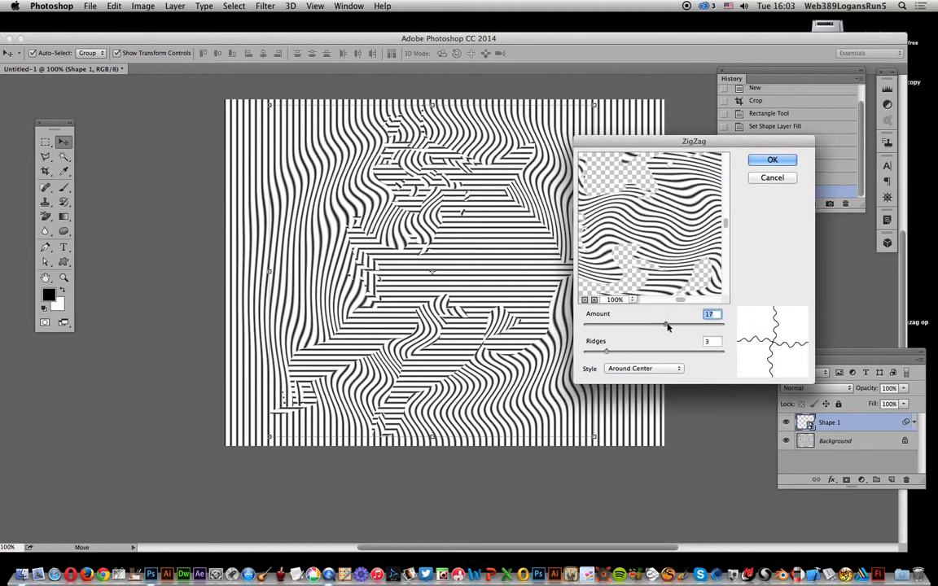
left_click_drag(666, 325, 641, 326)
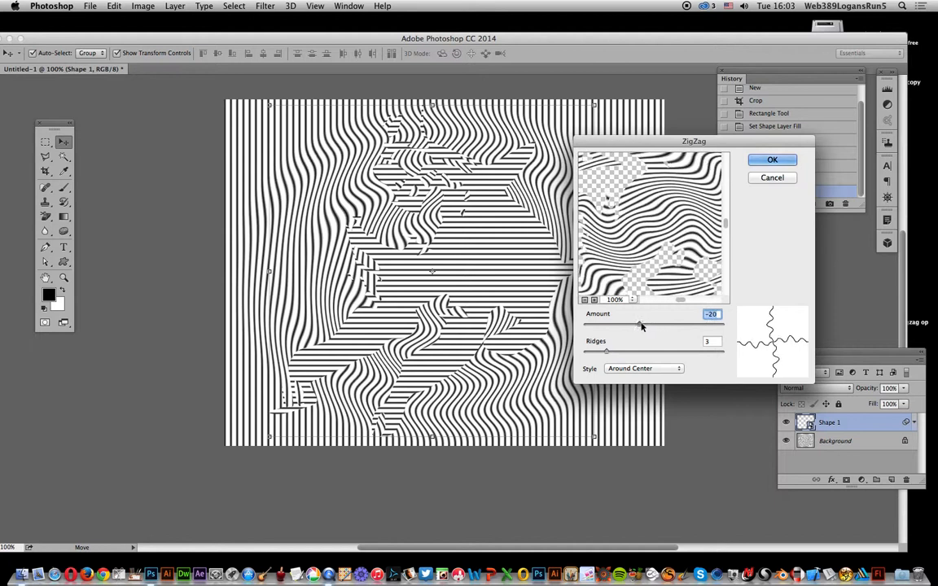
left_click_drag(640, 324, 636, 324)
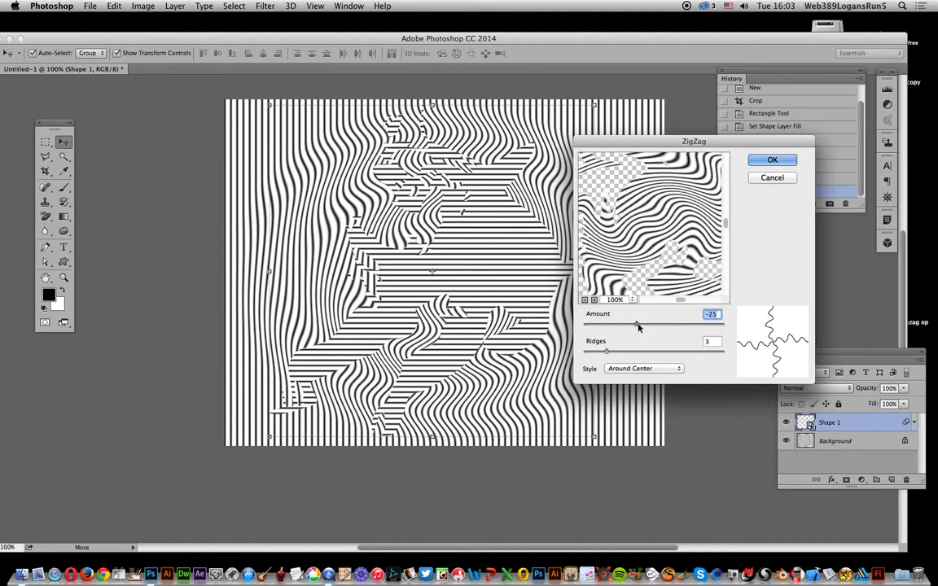
left_click_drag(636, 324, 640, 324)
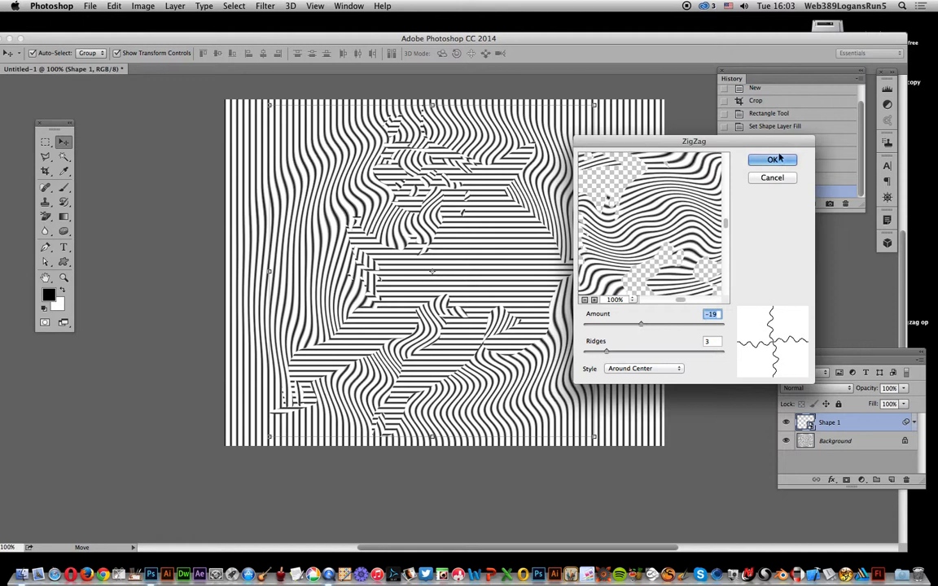
left_click(772, 160)
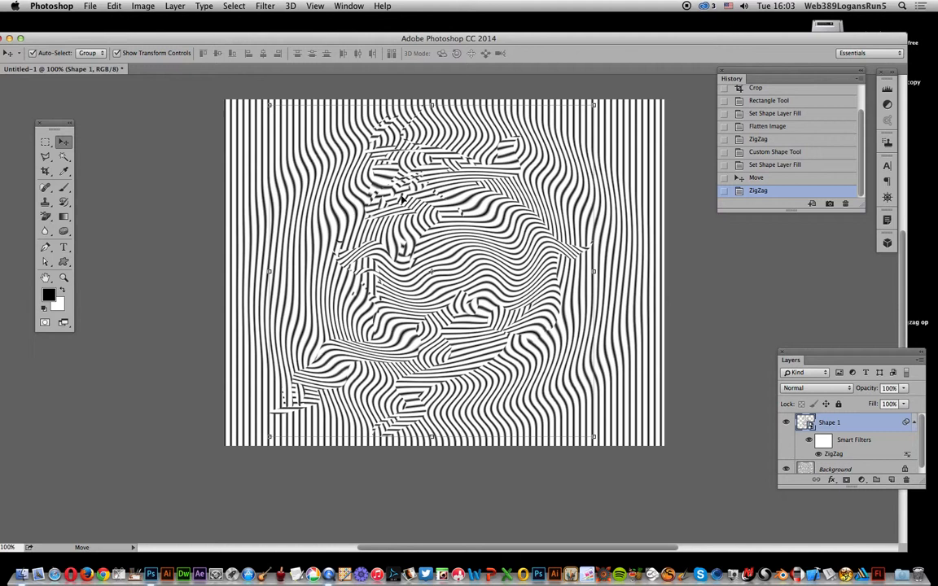
mouse_move(342, 120)
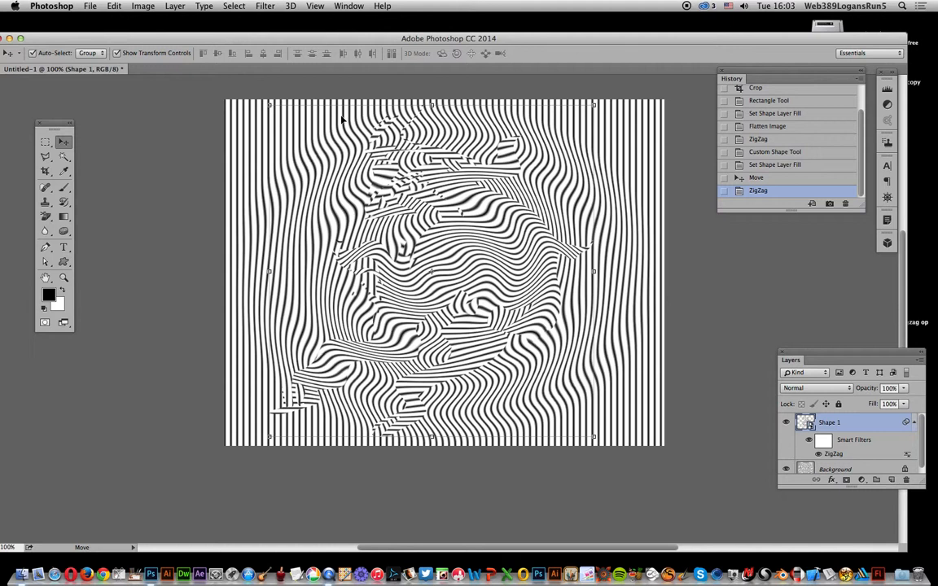
left_click(264, 5)
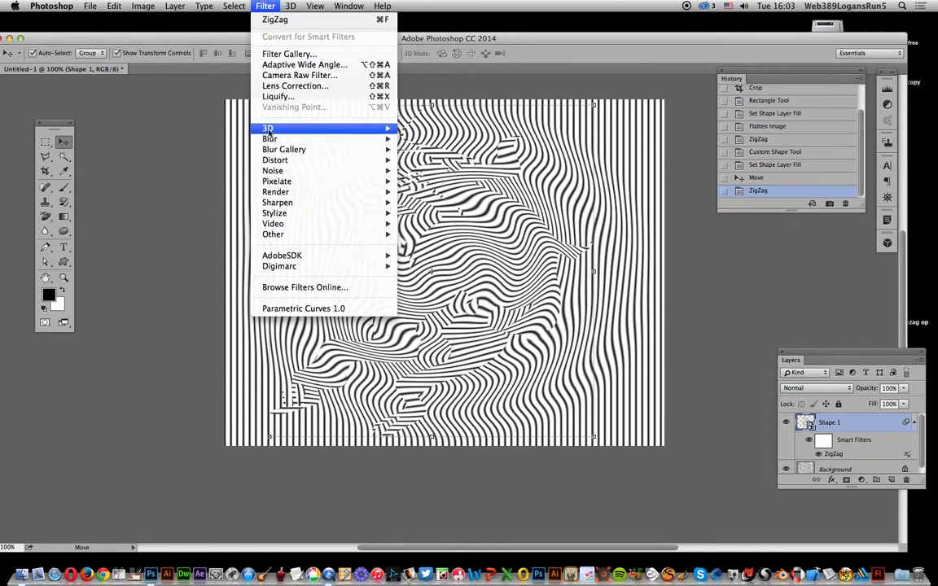
mouse_move(274, 160)
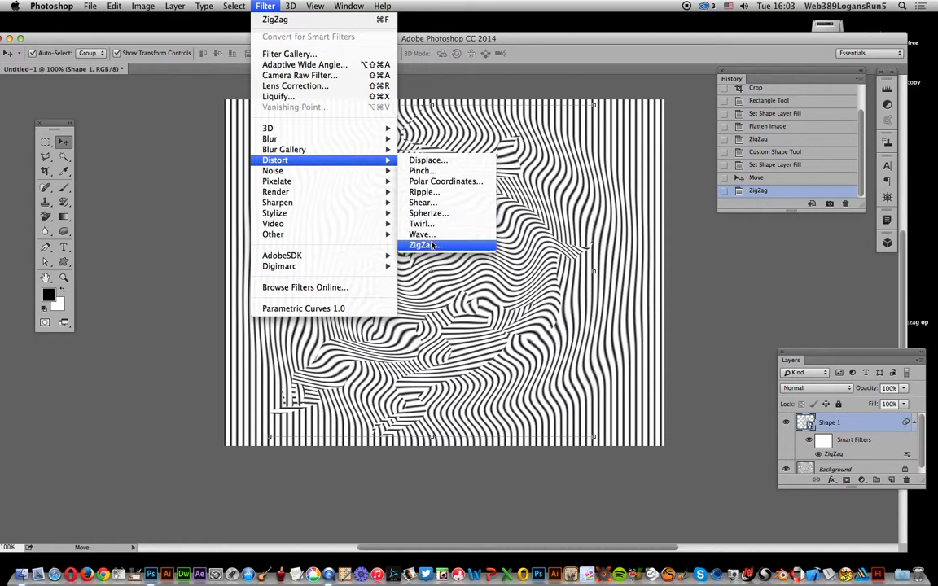
left_click(423, 244)
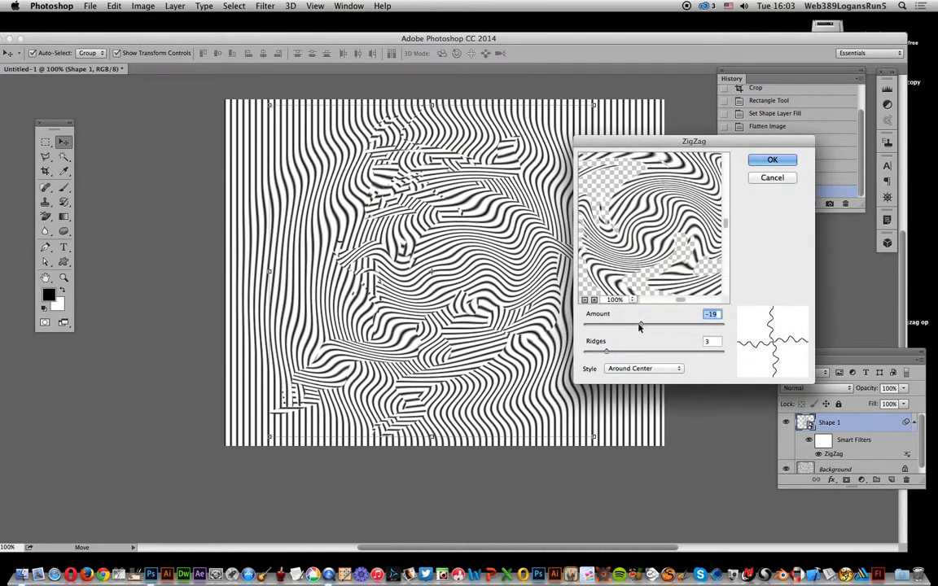
left_click_drag(640, 324, 687, 324)
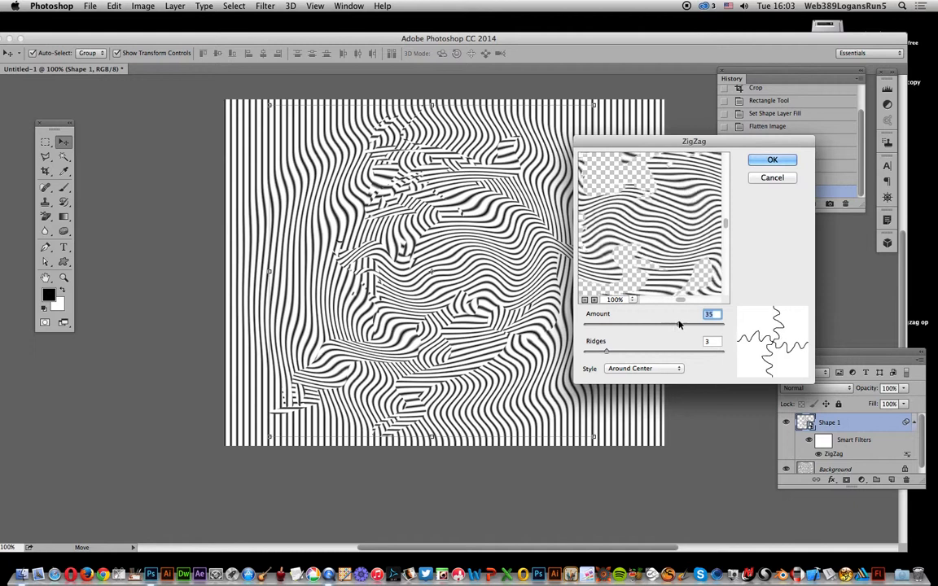
left_click(771, 160)
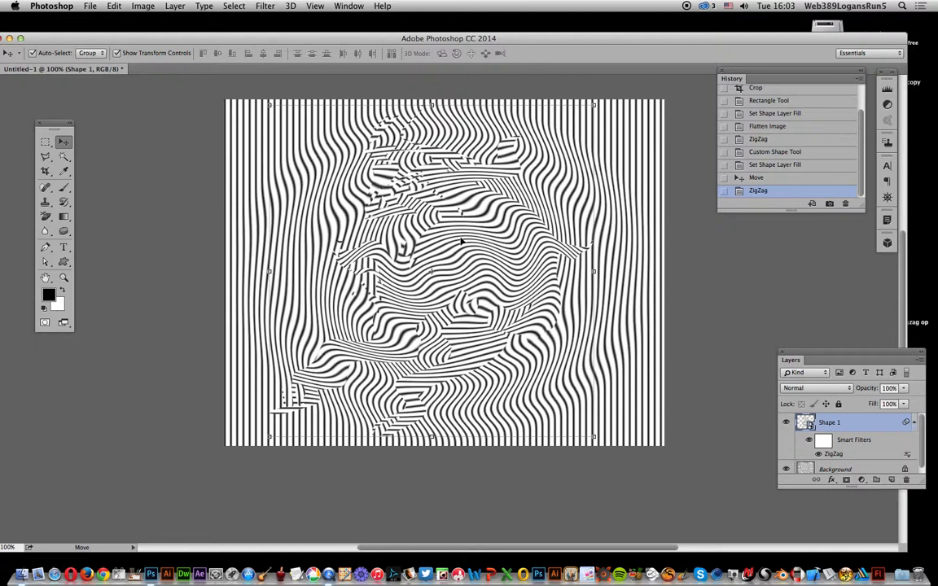
left_click_drag(460, 240, 290, 293)
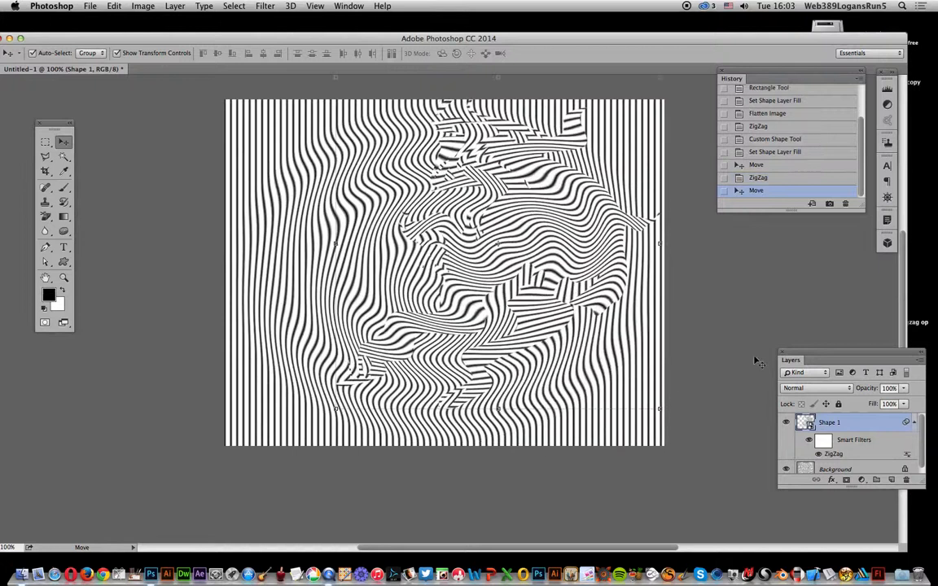
- Try the Lighten blend mode on the cat layer, then return it to Normal
left_click(816, 388)
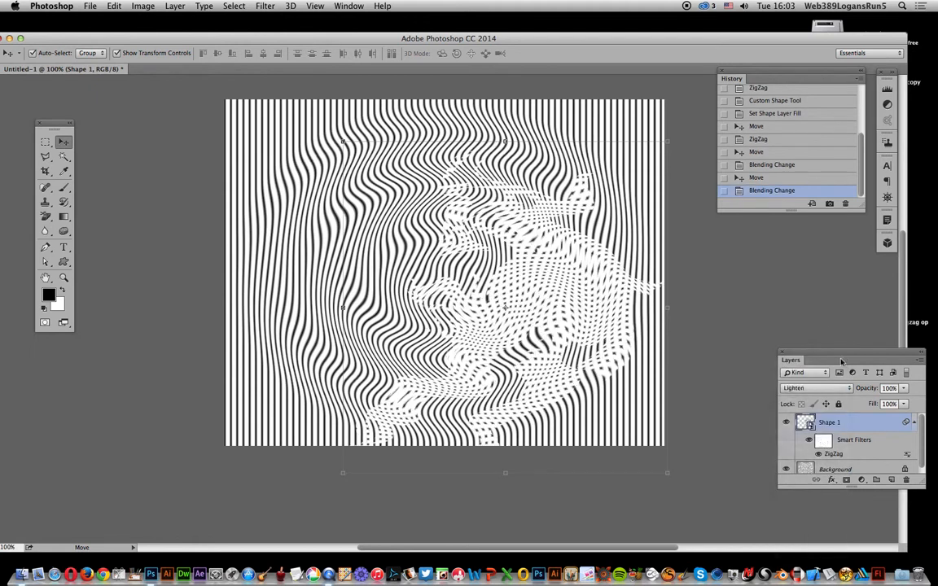
left_click(814, 388)
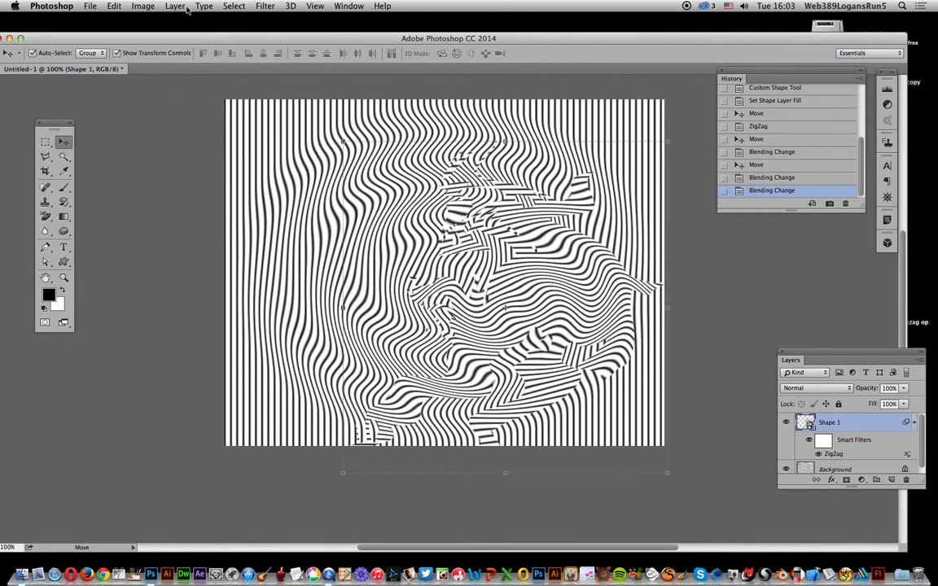
- Open the Drop Shadow layer style for the cat shape and adjust its offset
left_click(174, 5)
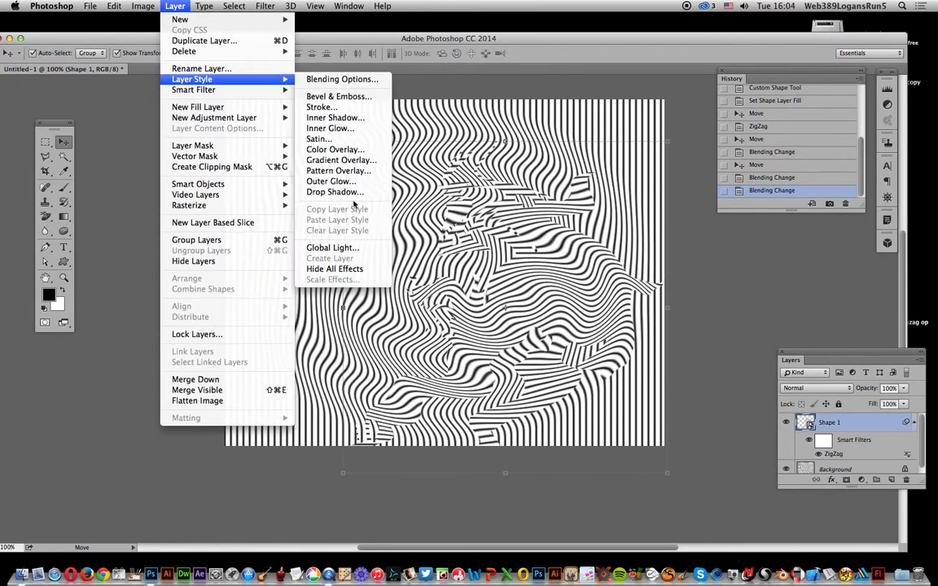
left_click(332, 192)
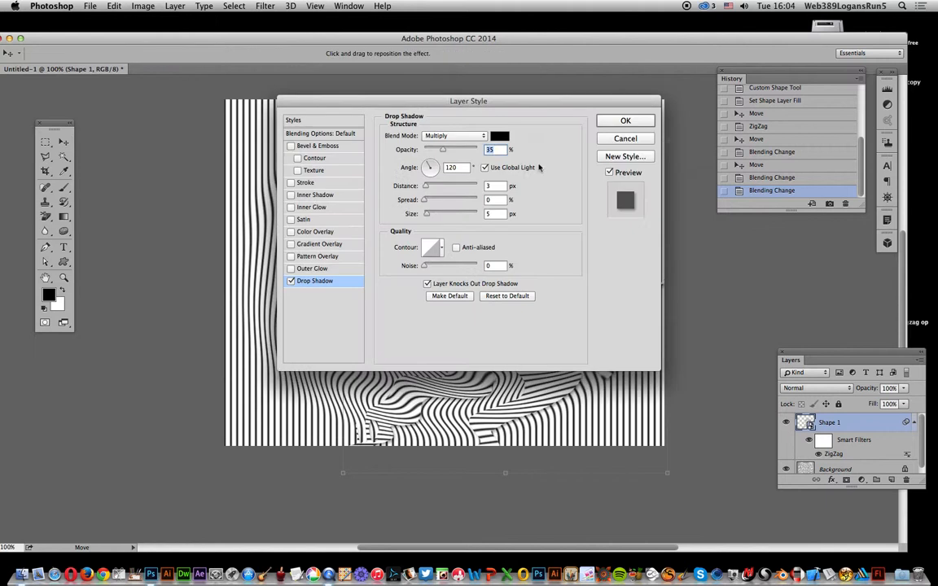
left_click_drag(468, 101, 828, 164)
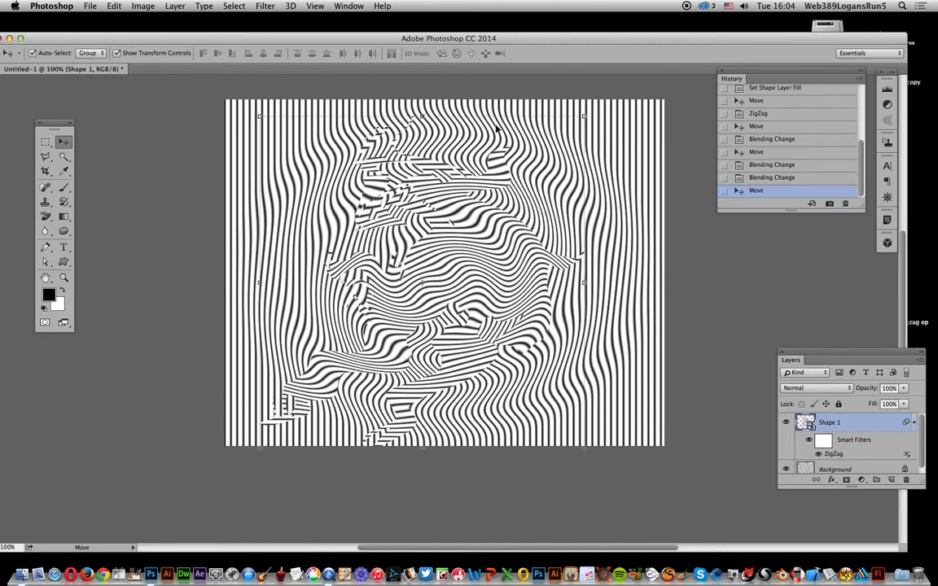
mouse_move(818, 260)
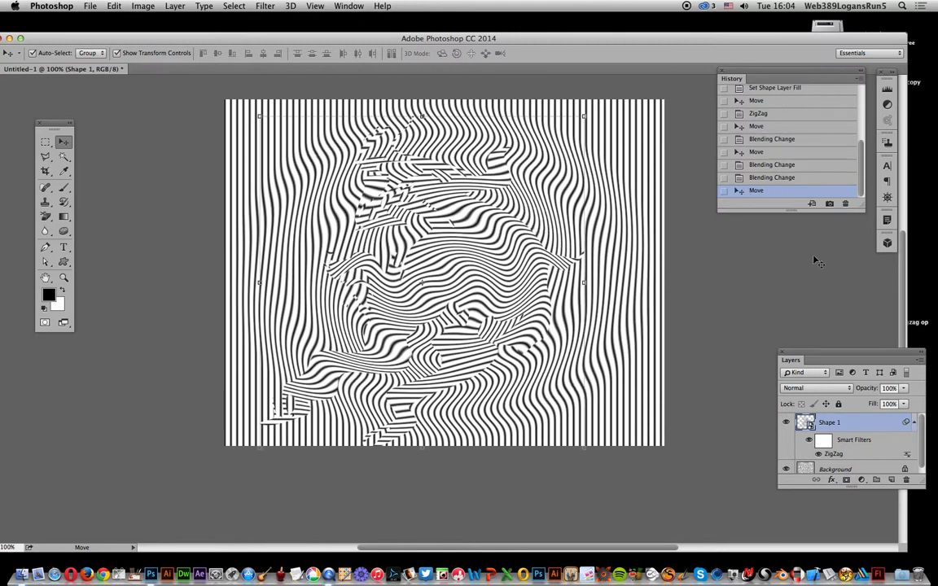